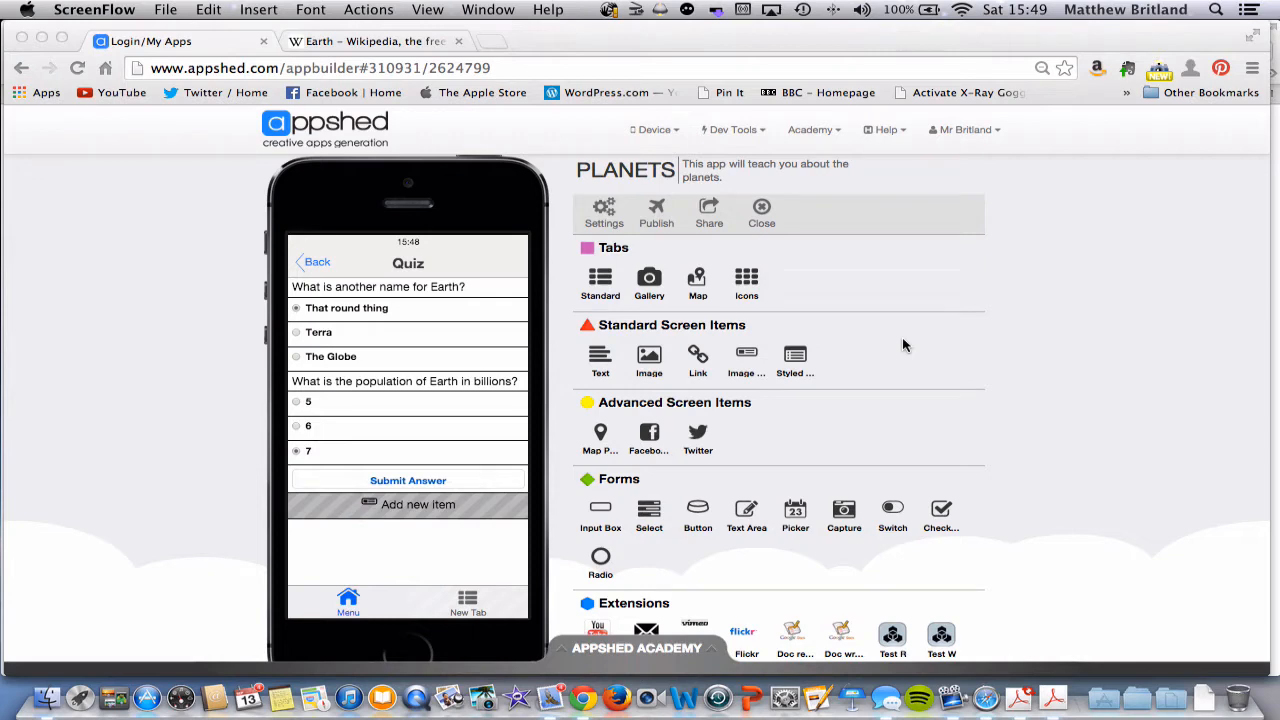
mouse_move(280, 349)
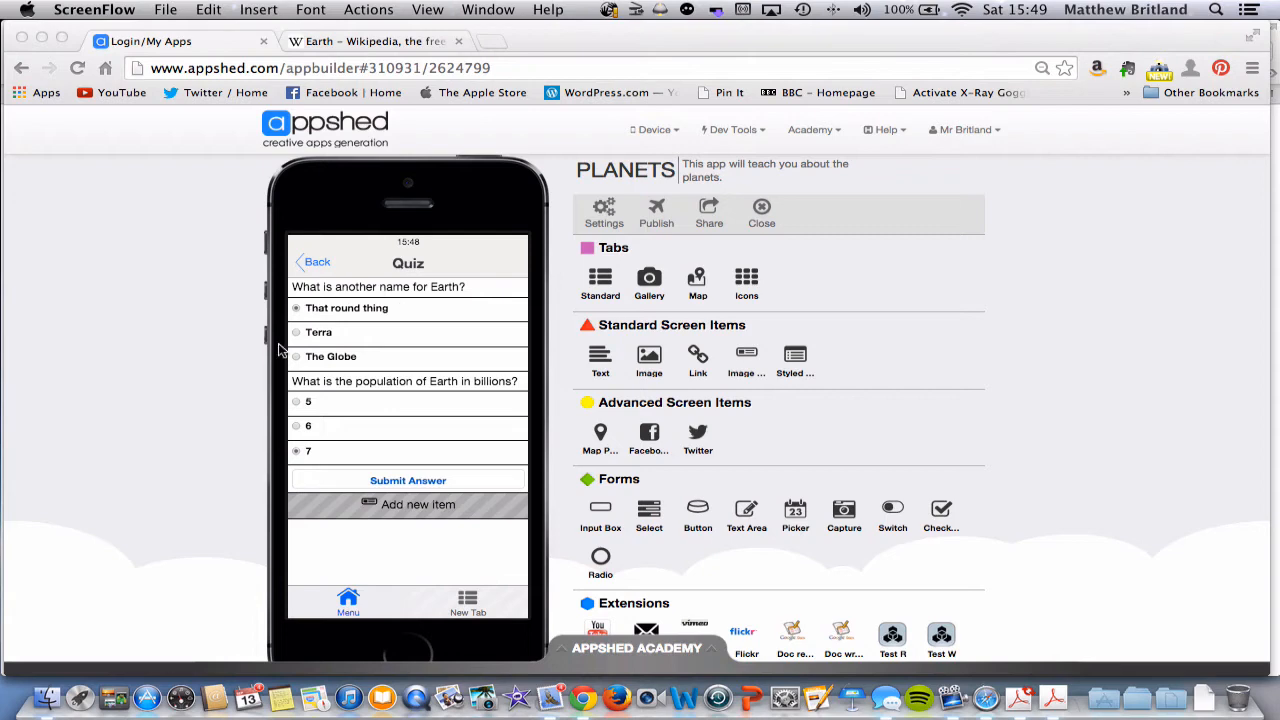
mouse_move(384, 408)
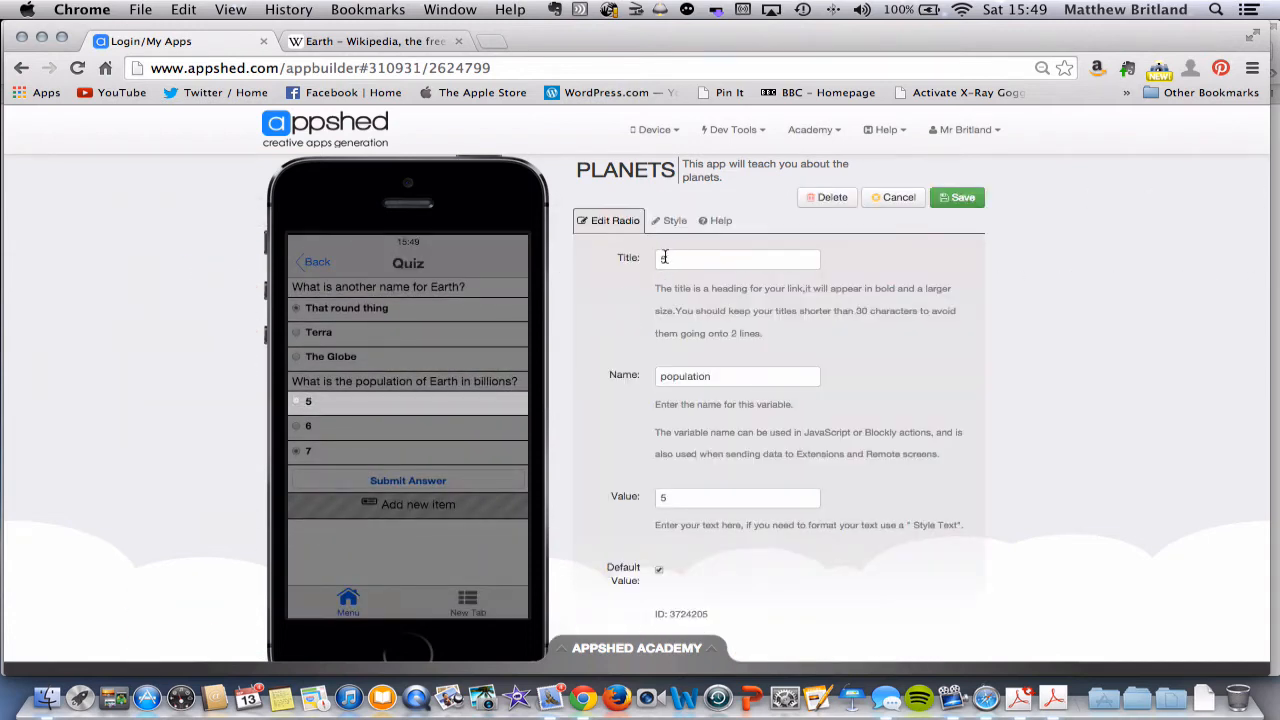
Step: Inspect the settings of radio options 5 and 6, closing without changes
left_click(737, 375)
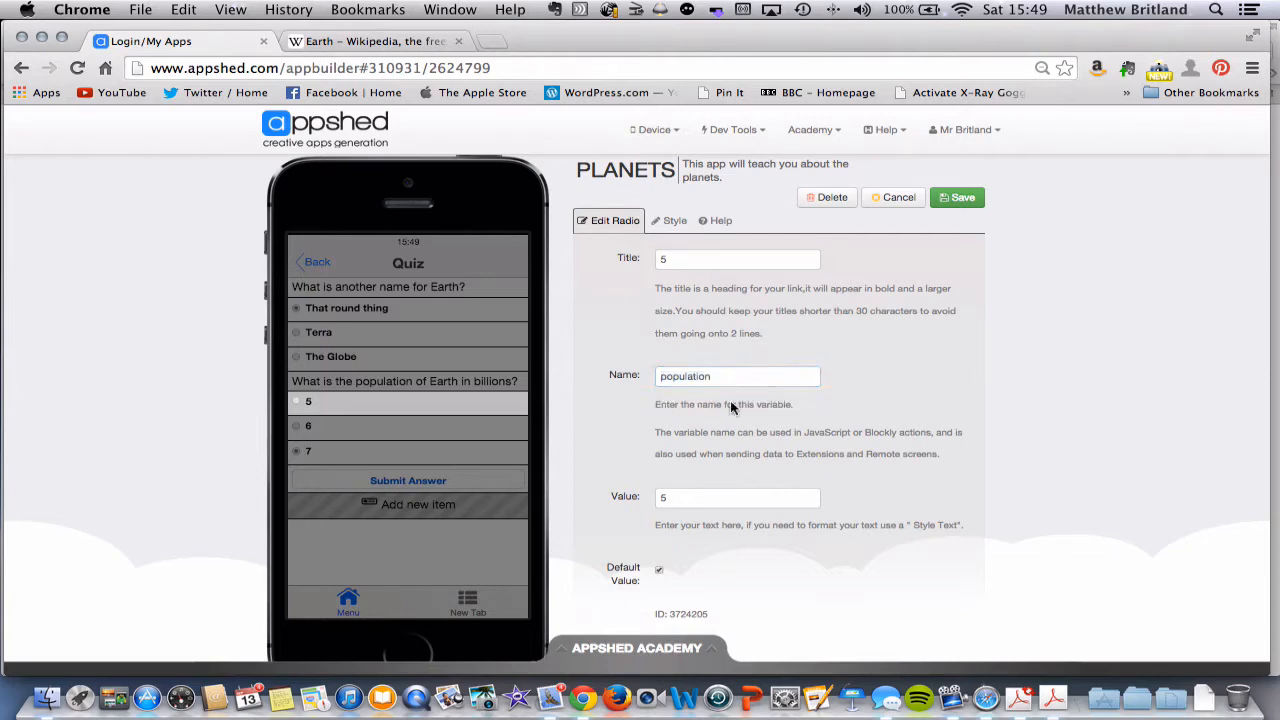
scroll("down", 3)
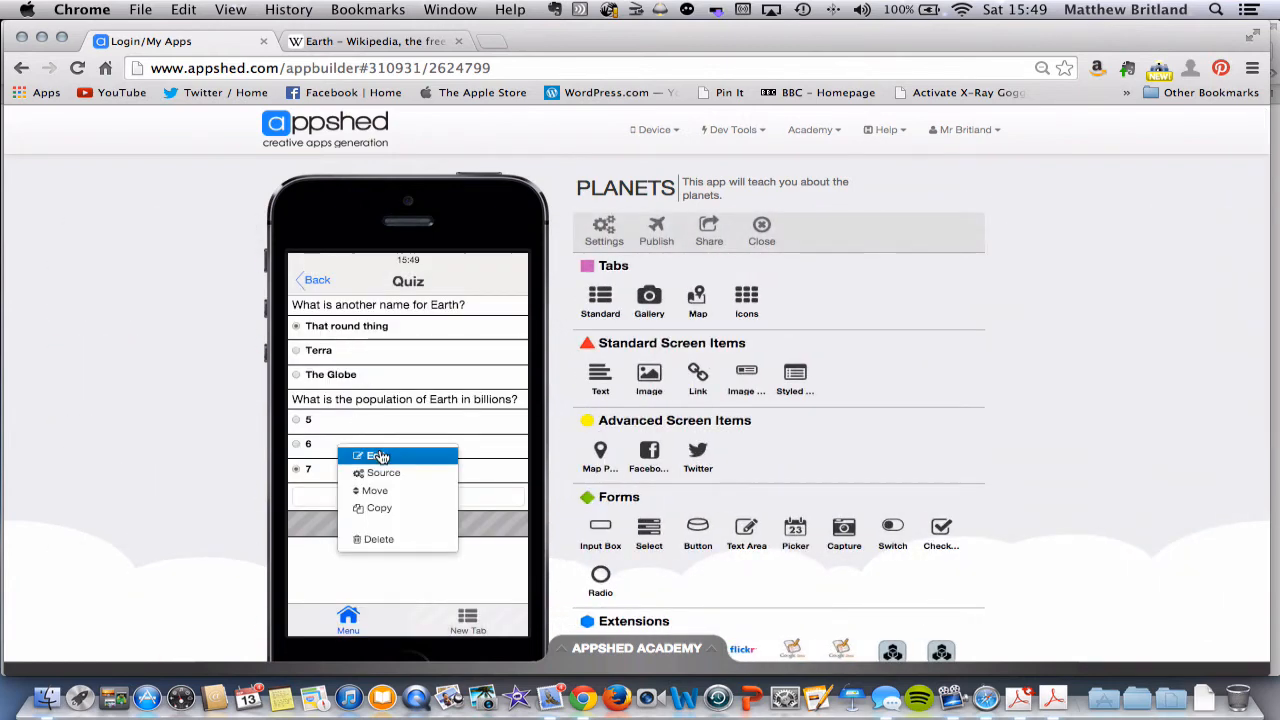
left_click(375, 455)
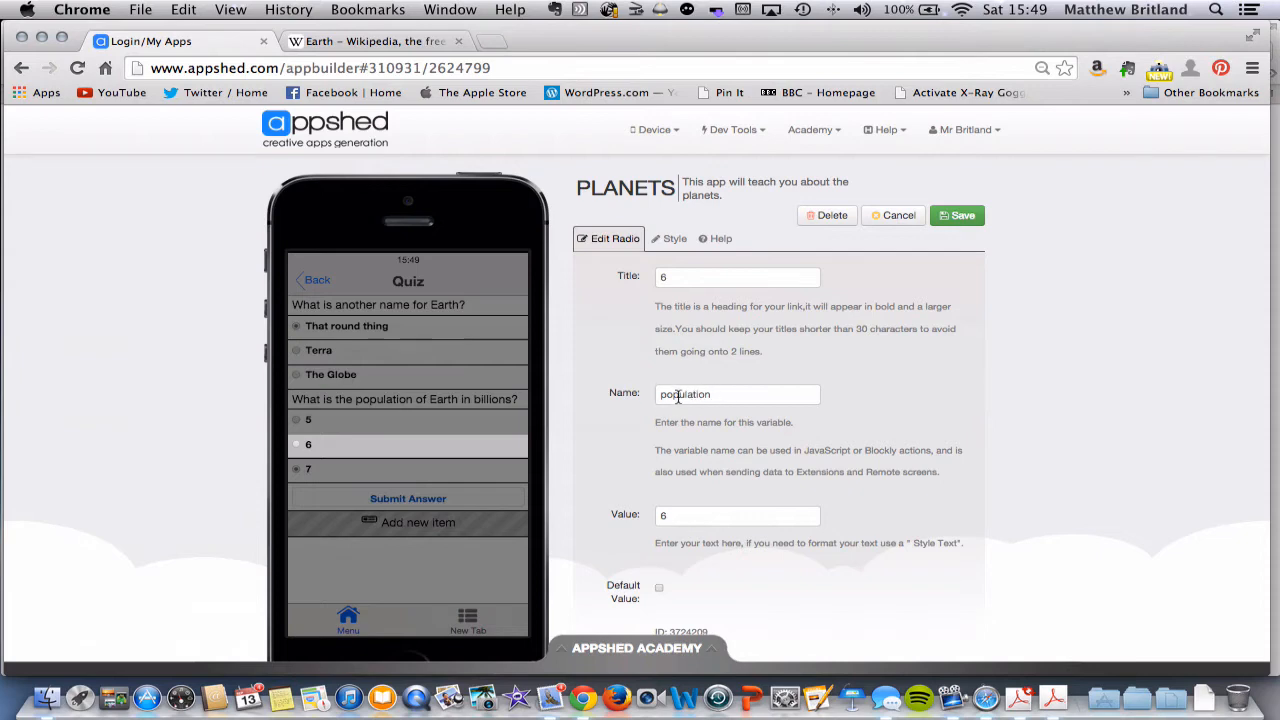
left_click(897, 215)
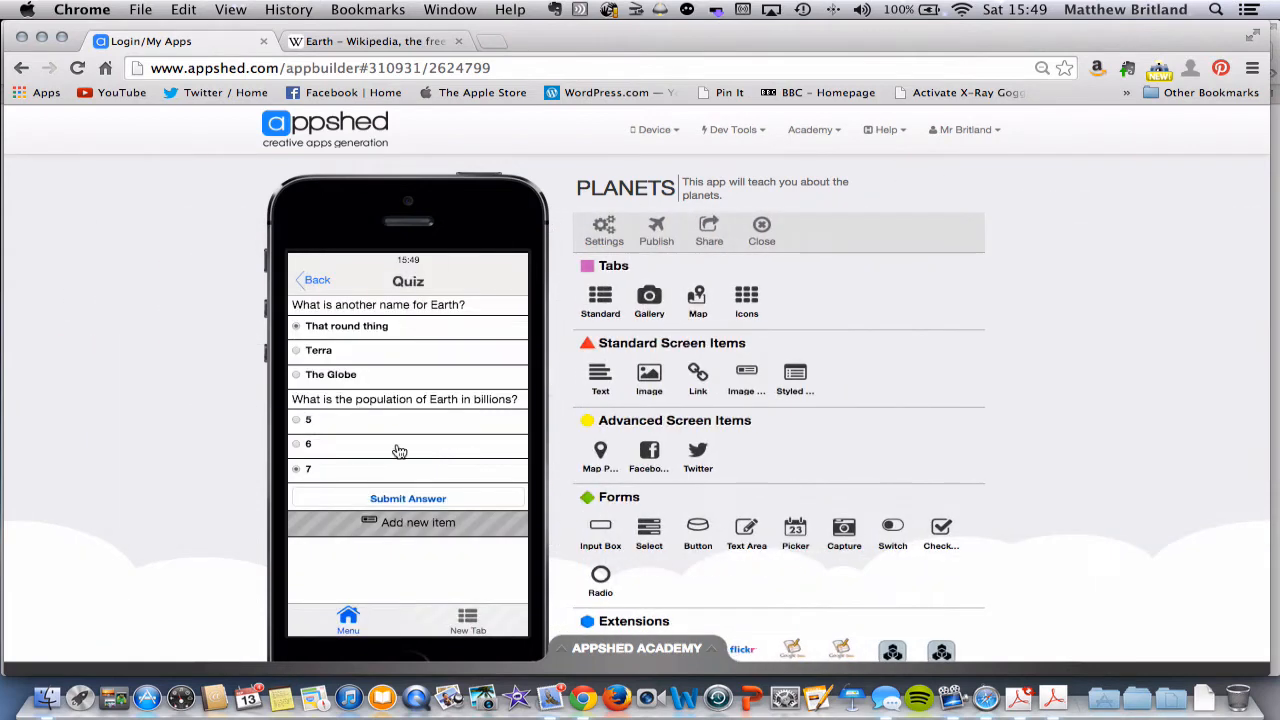
mouse_move(341, 475)
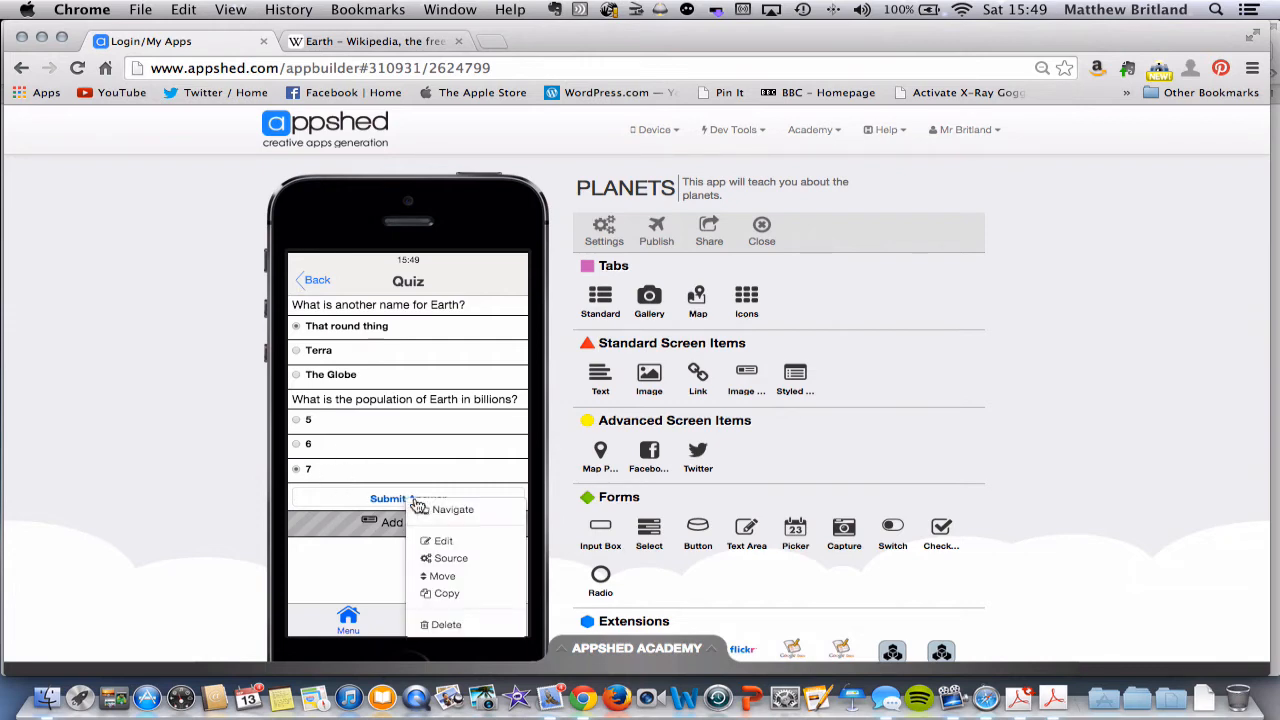
Step: Open the Submit Answer button's Blockly action and scroll to the editor
left_click(442, 540)
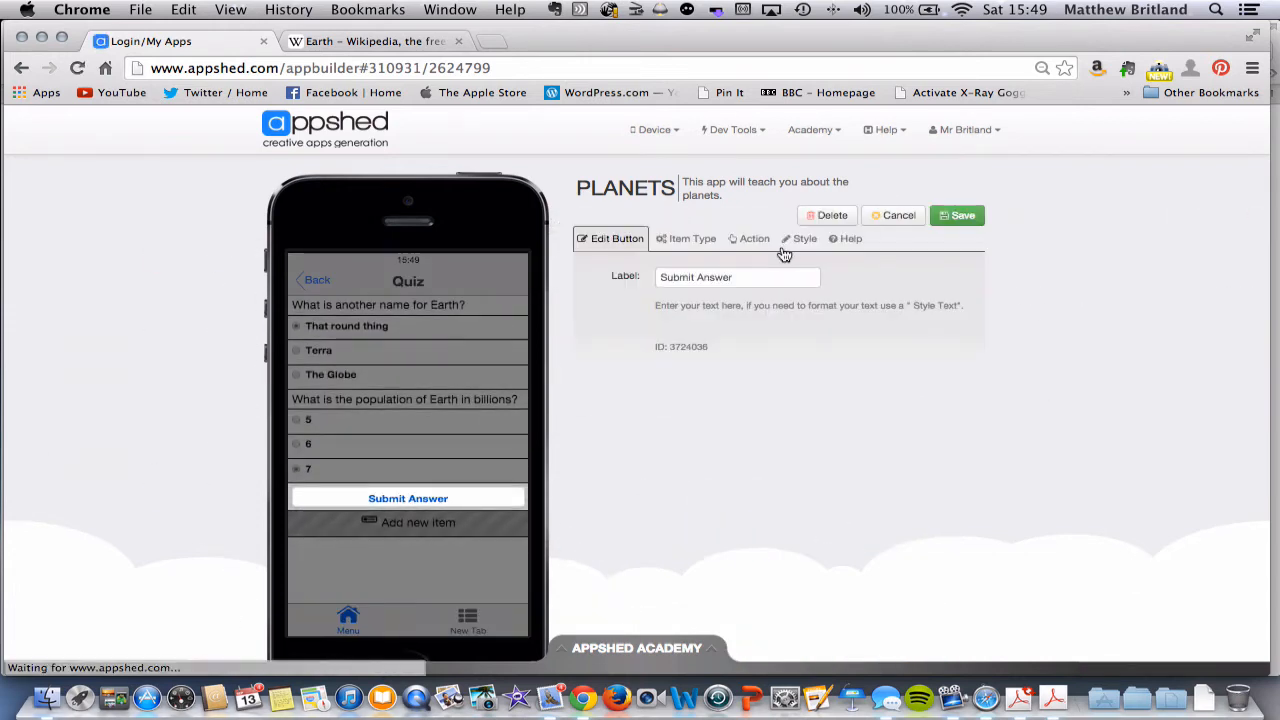
left_click(754, 238)
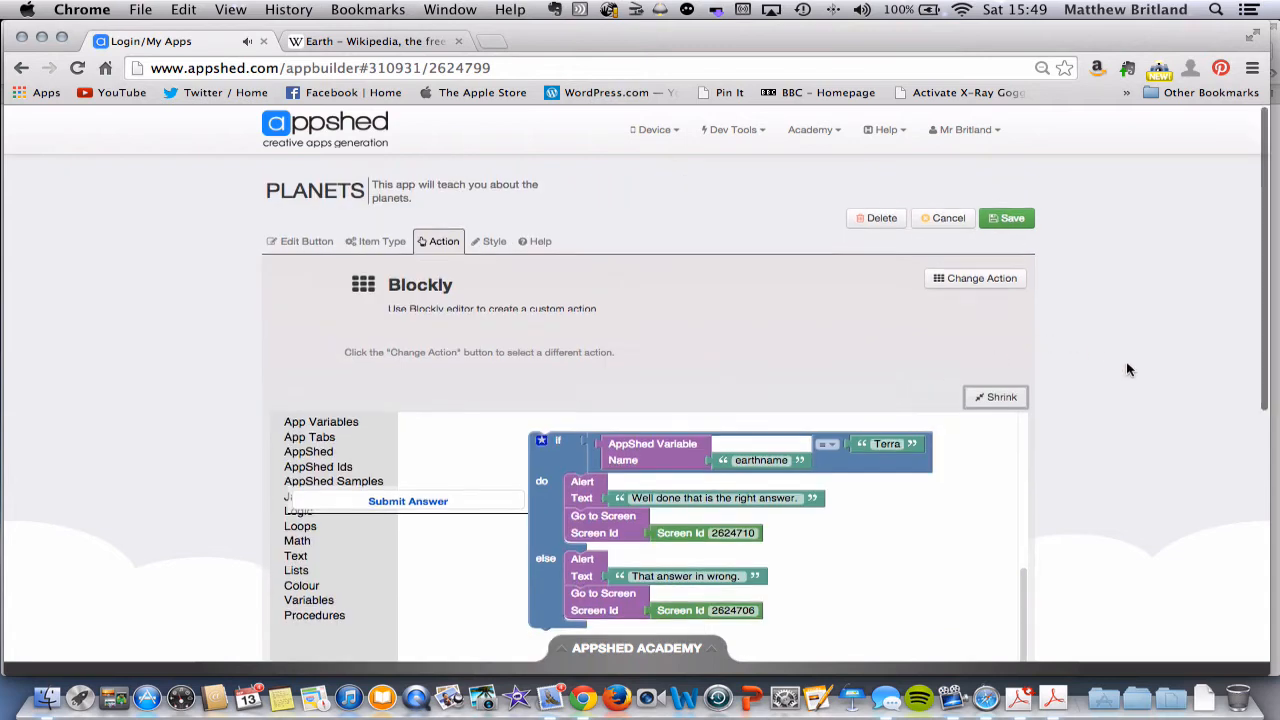
scroll("down", 3)
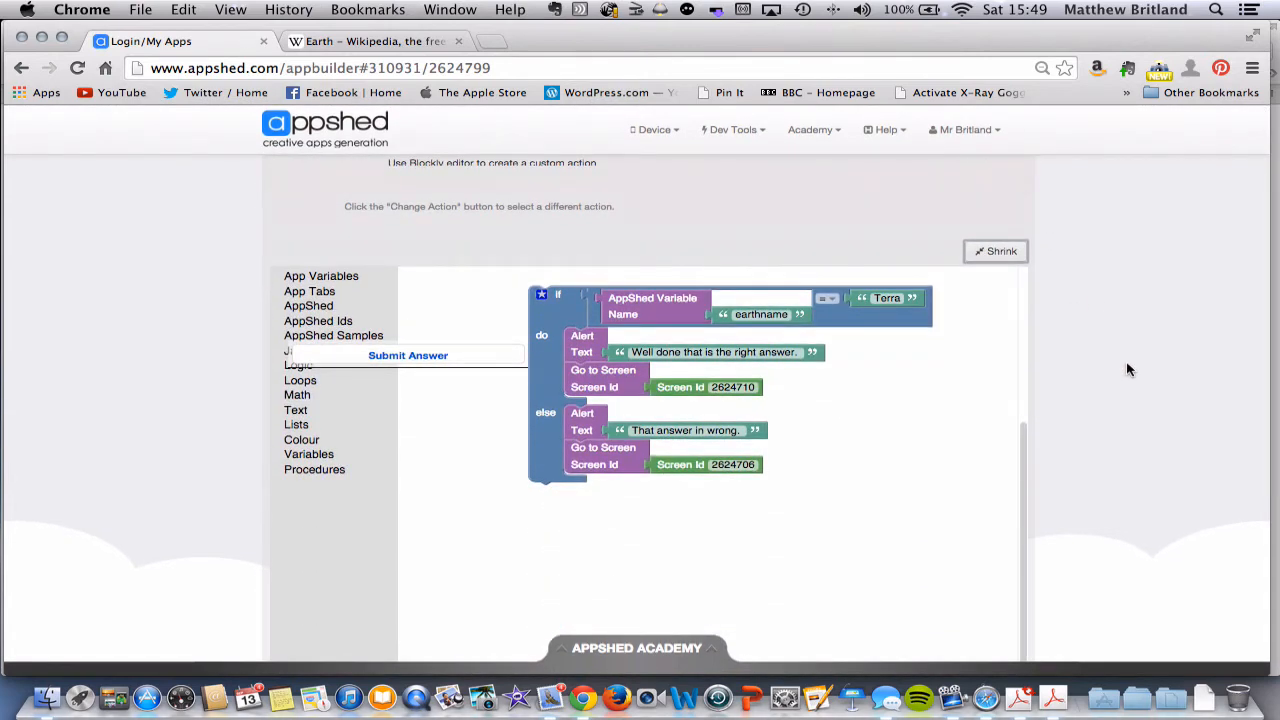
mouse_move(1050, 355)
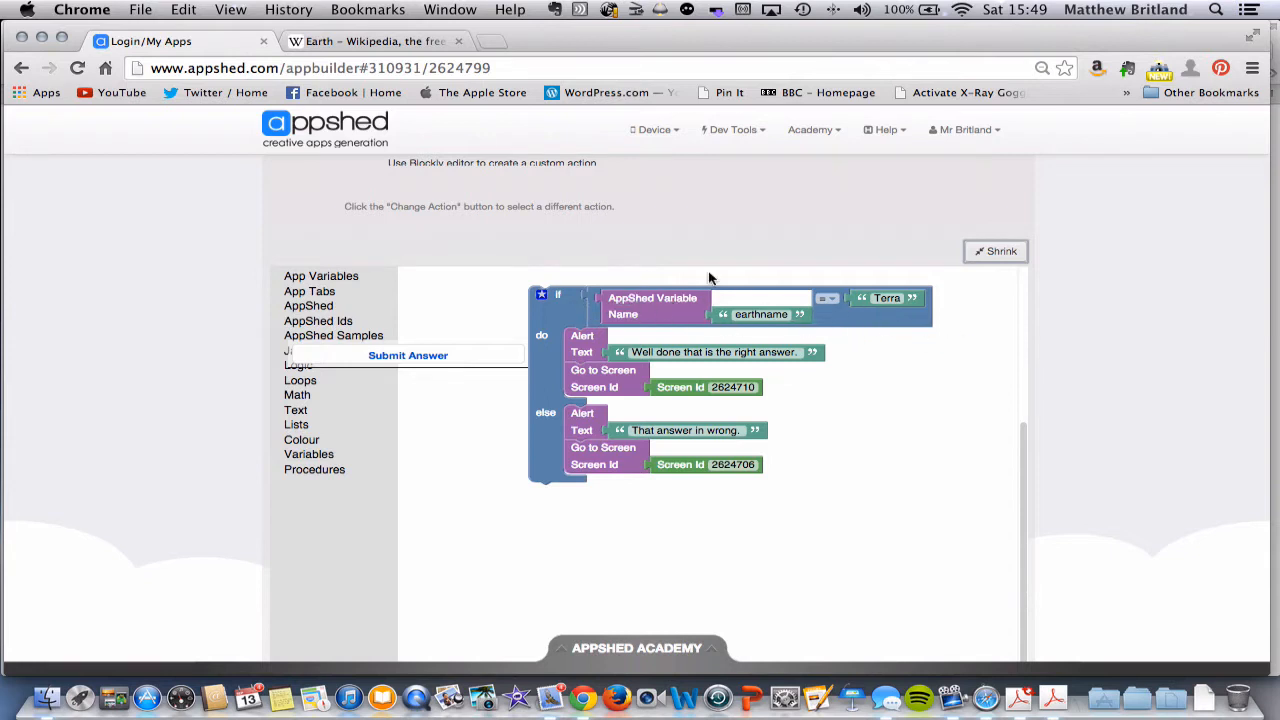
mouse_move(593, 313)
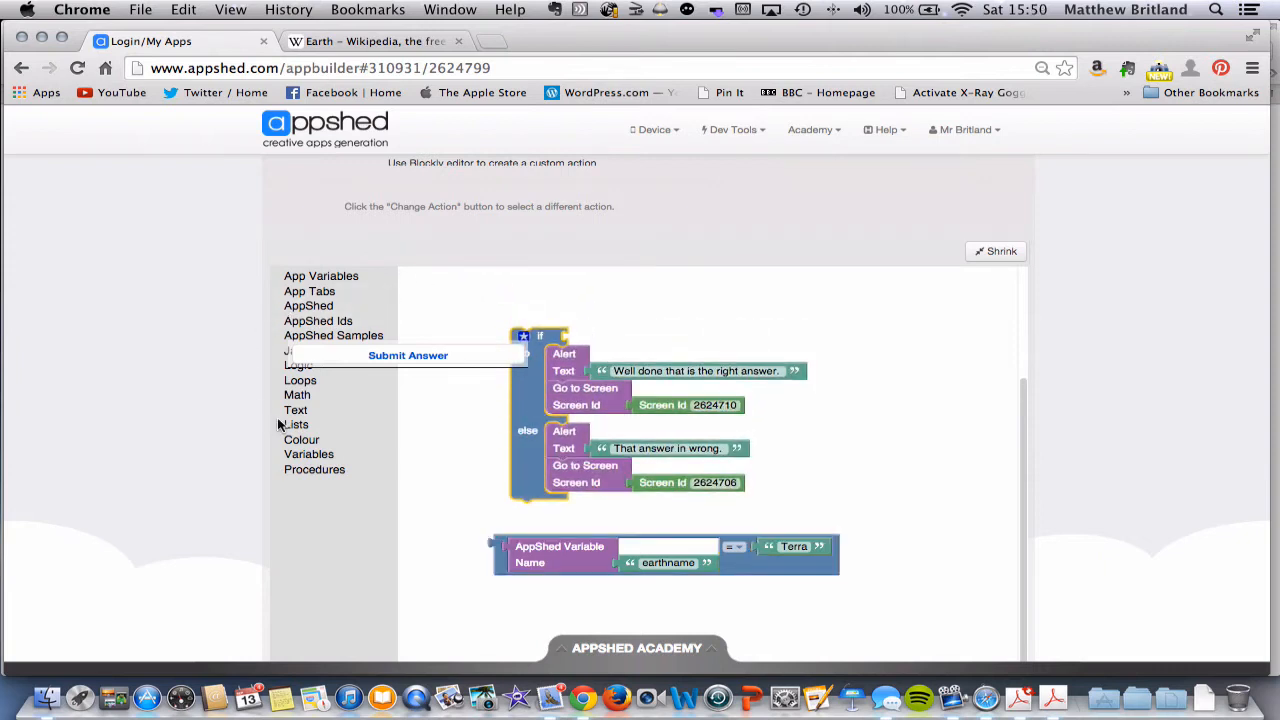
Step: Wrap the earthname equals Terra check in a Logic 'and' block
left_click(299, 364)
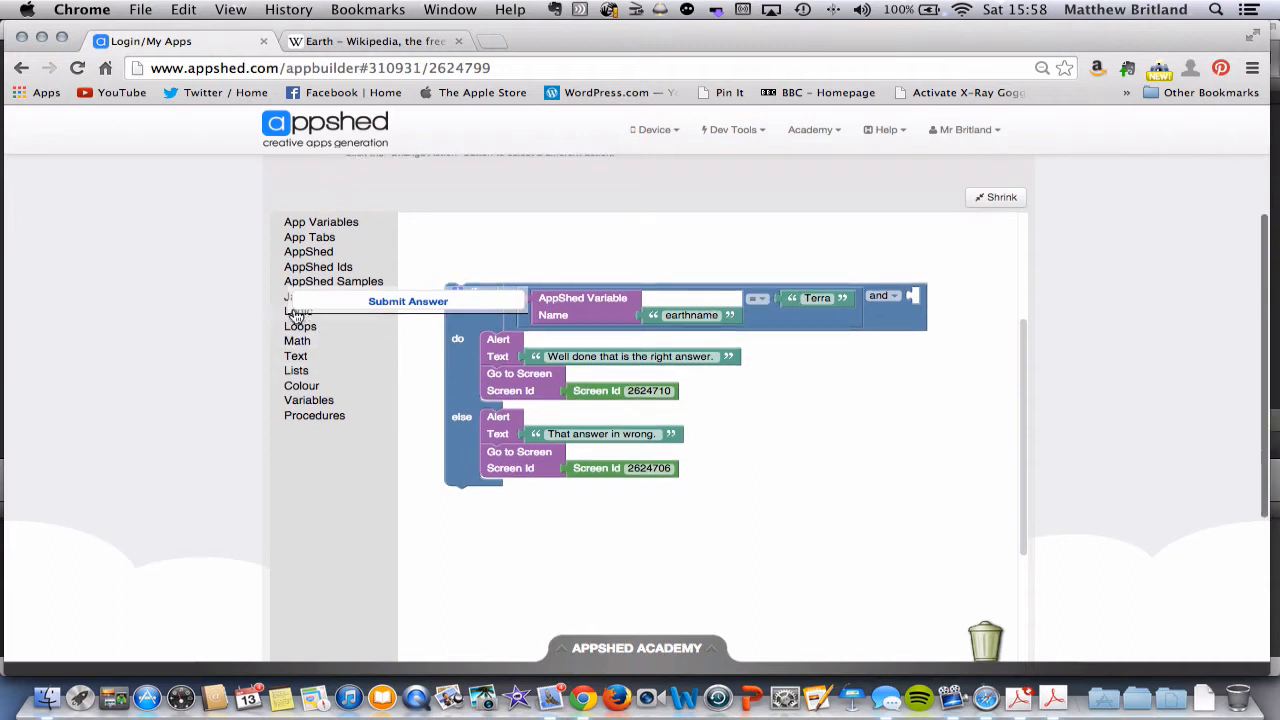
left_click(299, 296)
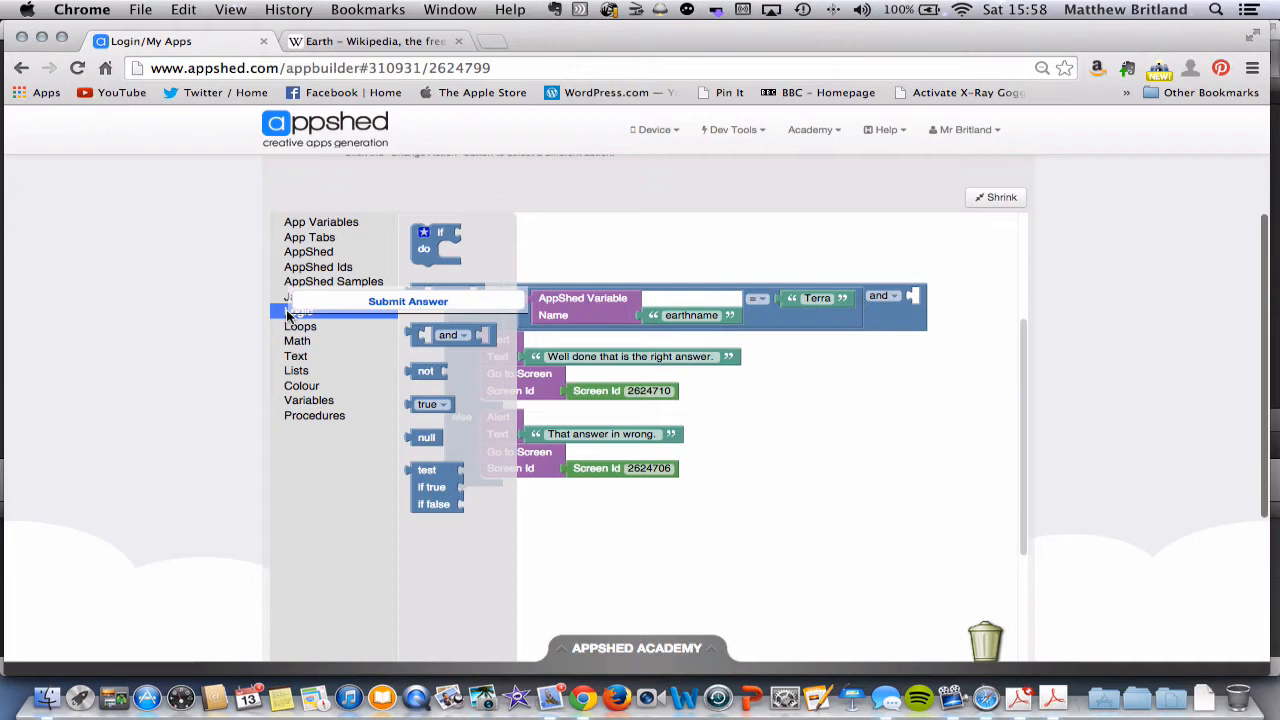
mouse_move(460, 303)
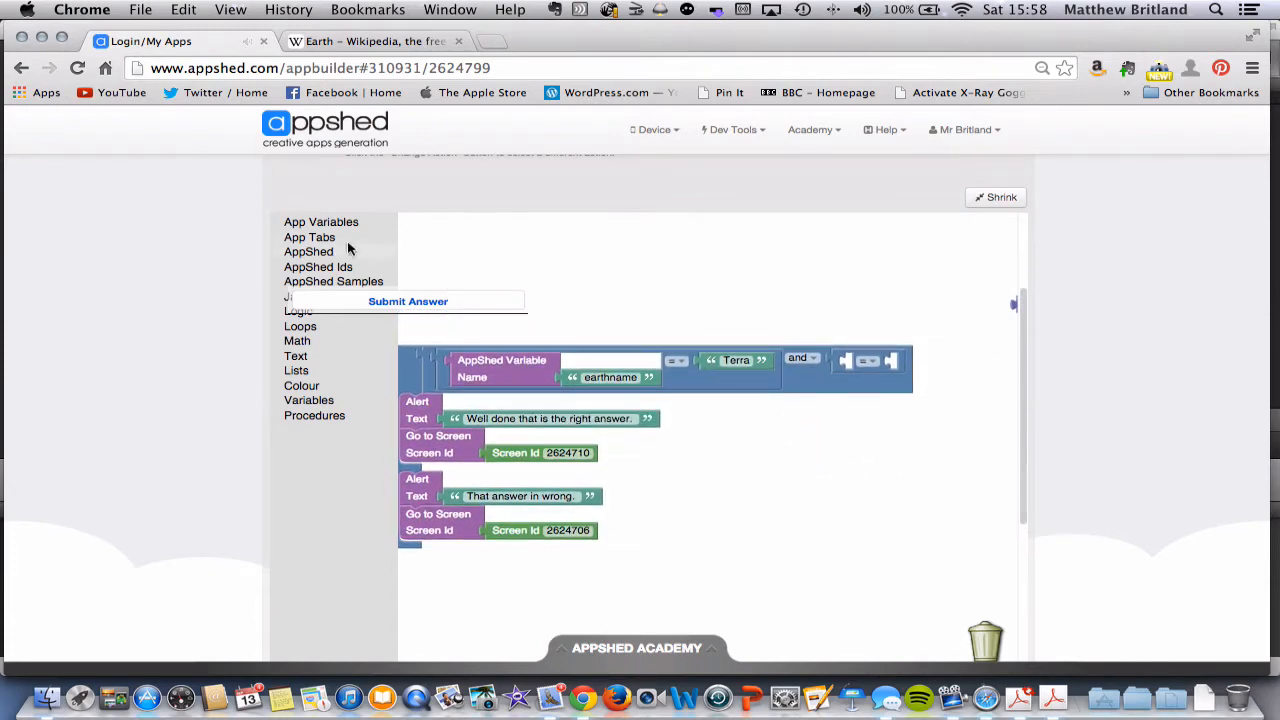
Step: Fill the AND's second slot with population equals 7 and reposition the if block
scroll("down", 3)
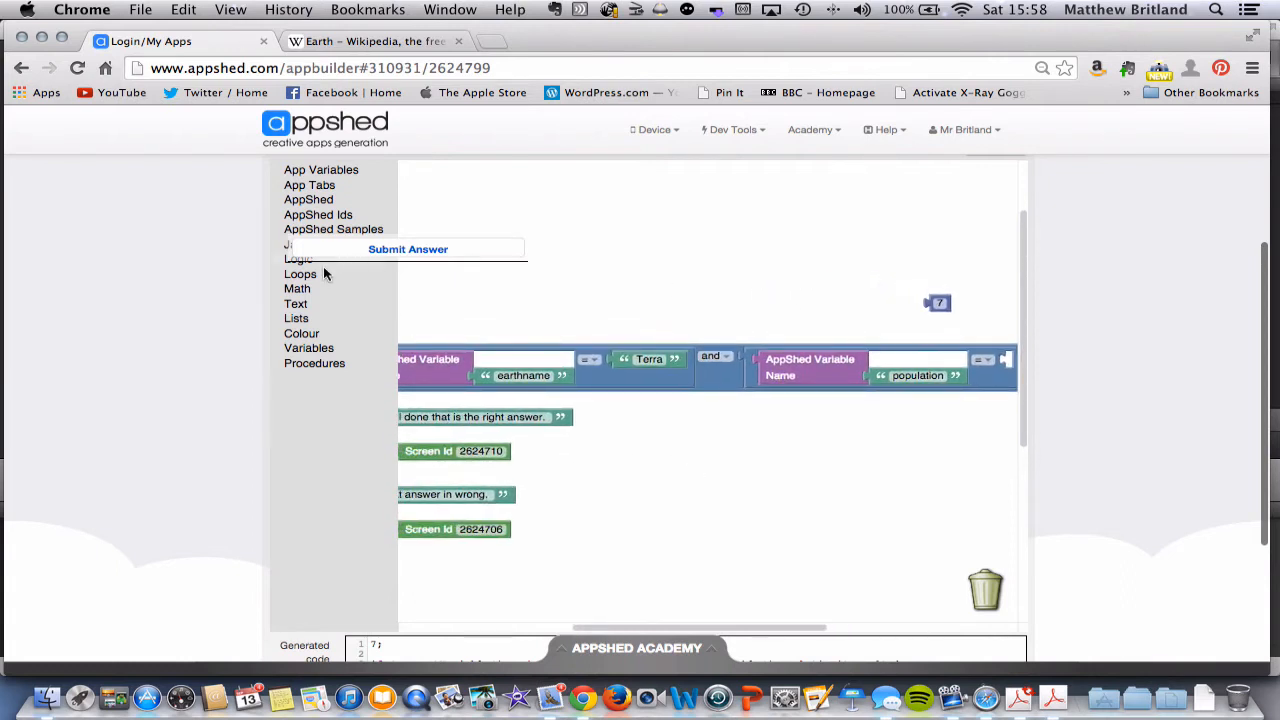
mouse_move(298, 311)
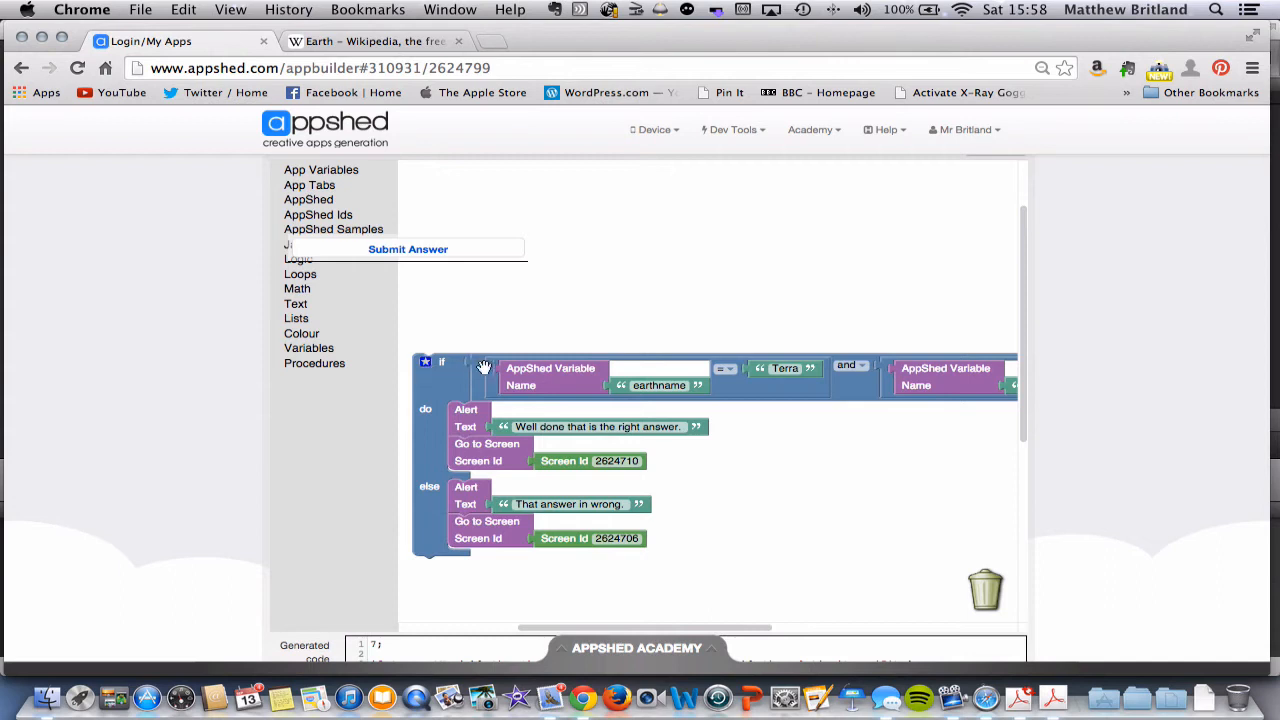
left_click(658, 385)
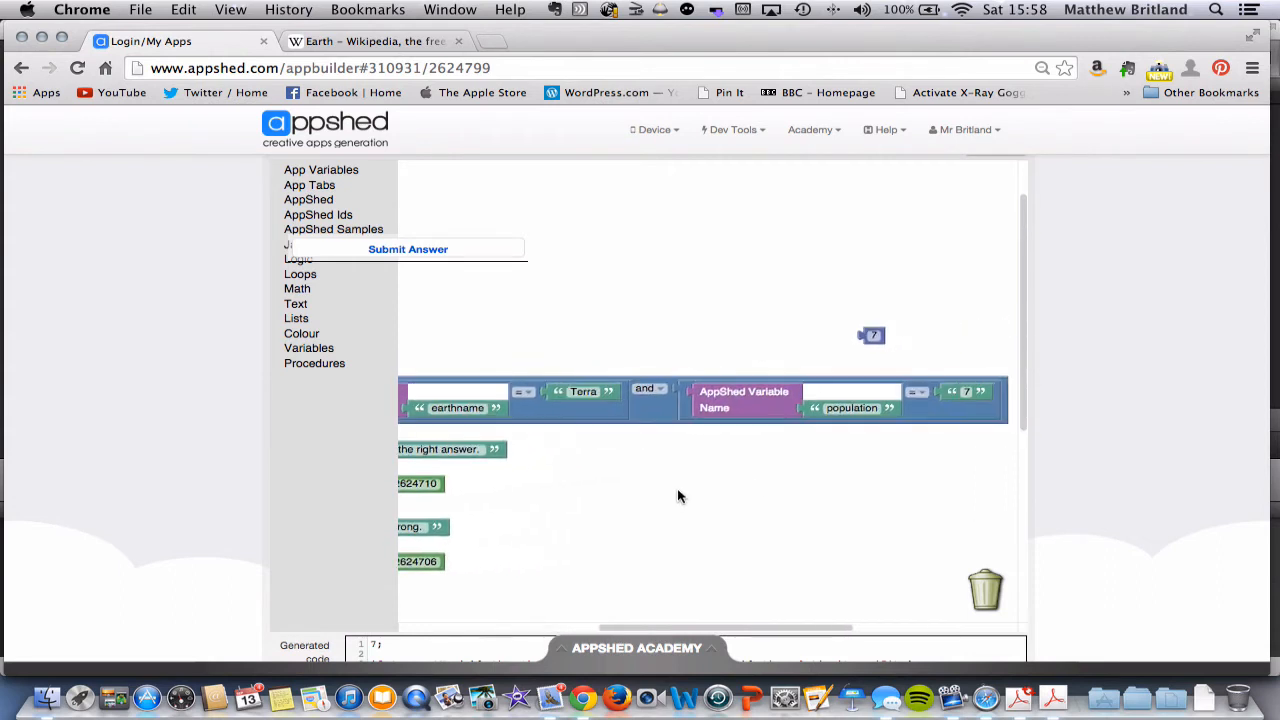
mouse_move(847, 498)
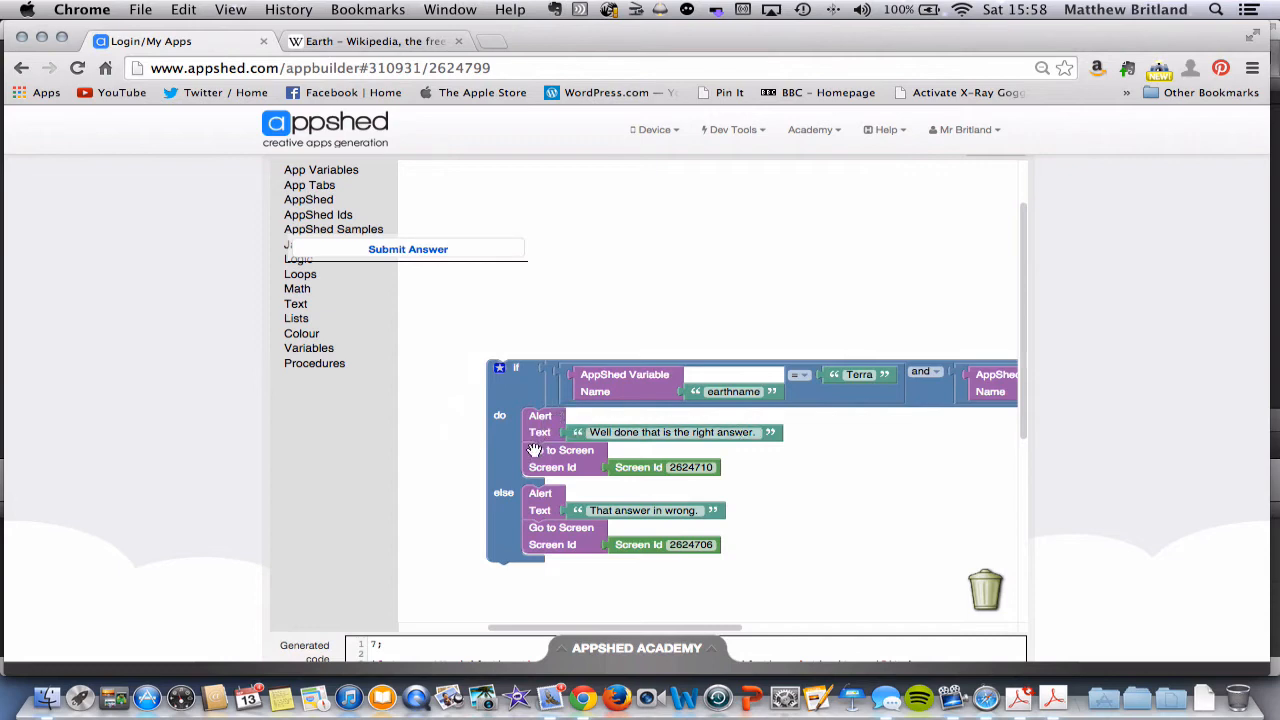
left_click(690, 467)
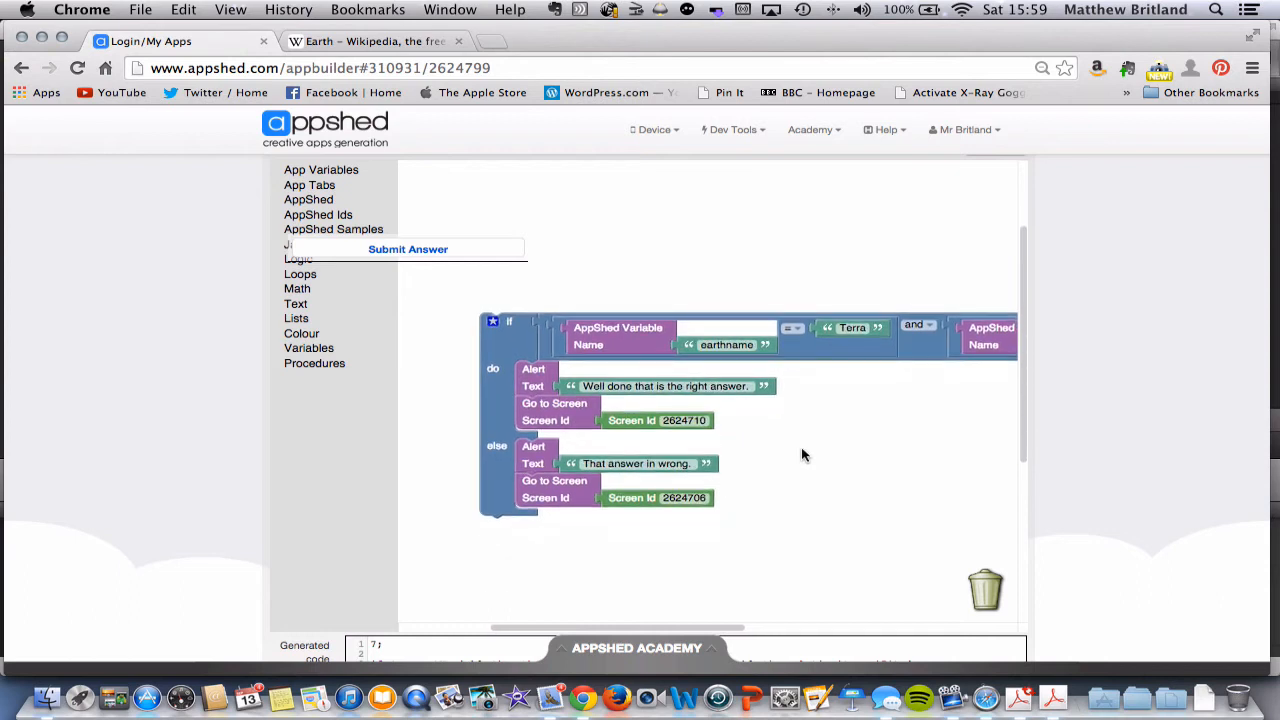
mouse_move(848, 392)
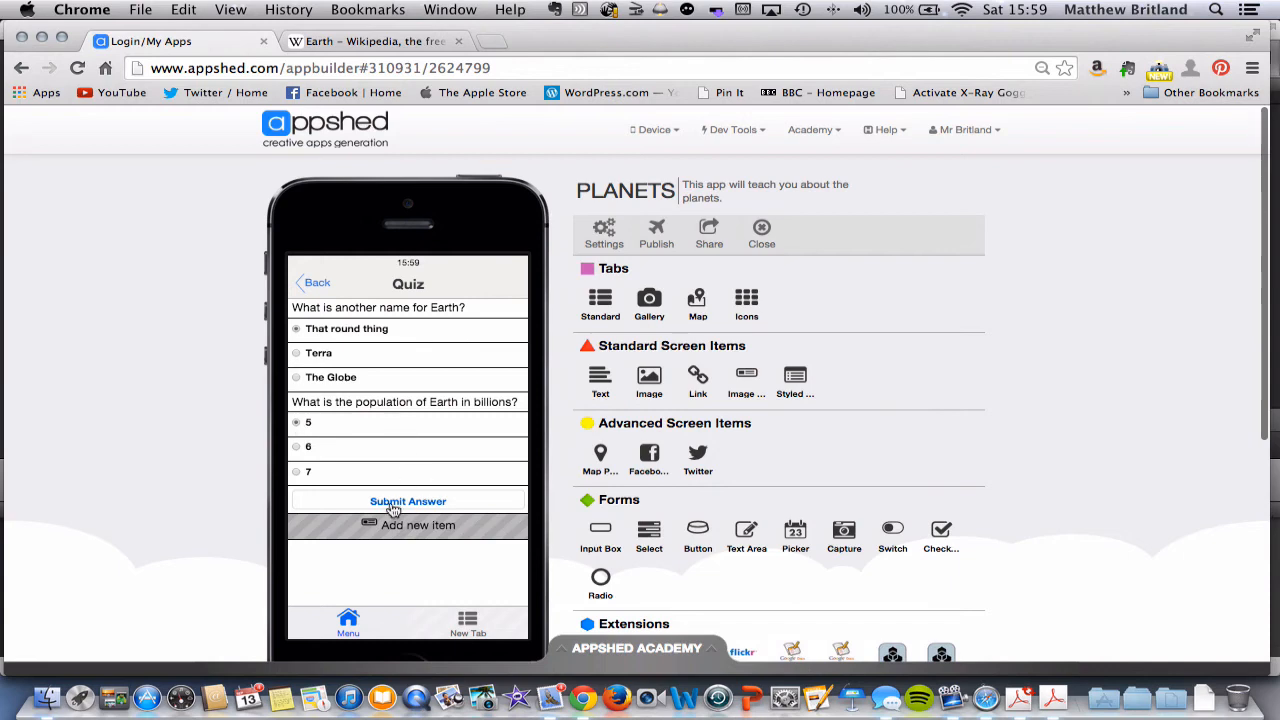
Step: Submit wrong answers, then Terra and 7, dismissing each alert
left_click(407, 501)
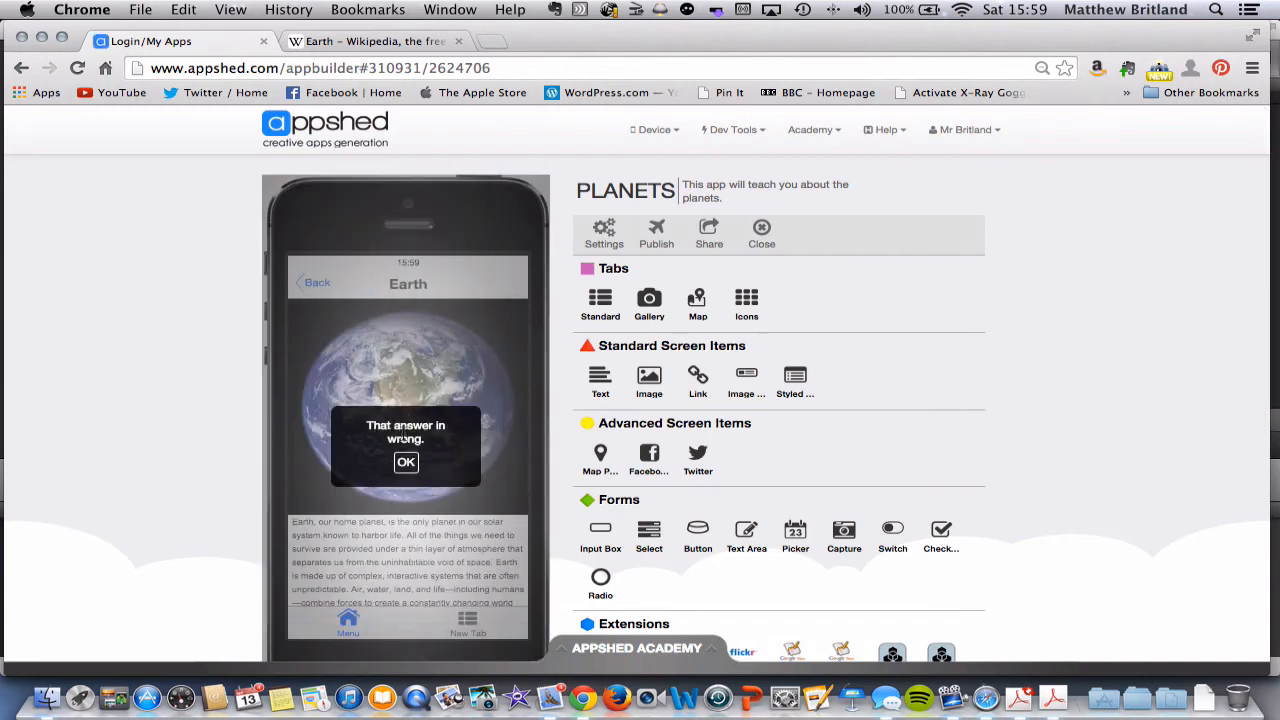
left_click(406, 461)
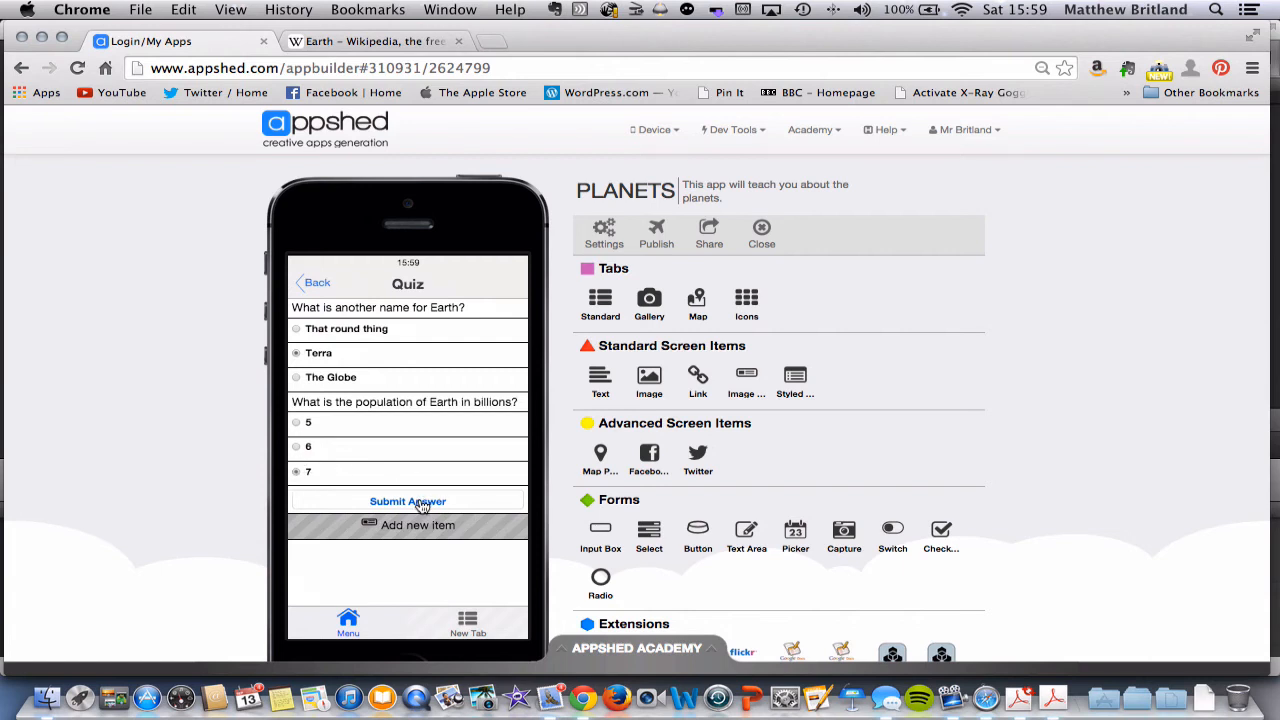
left_click(408, 501)
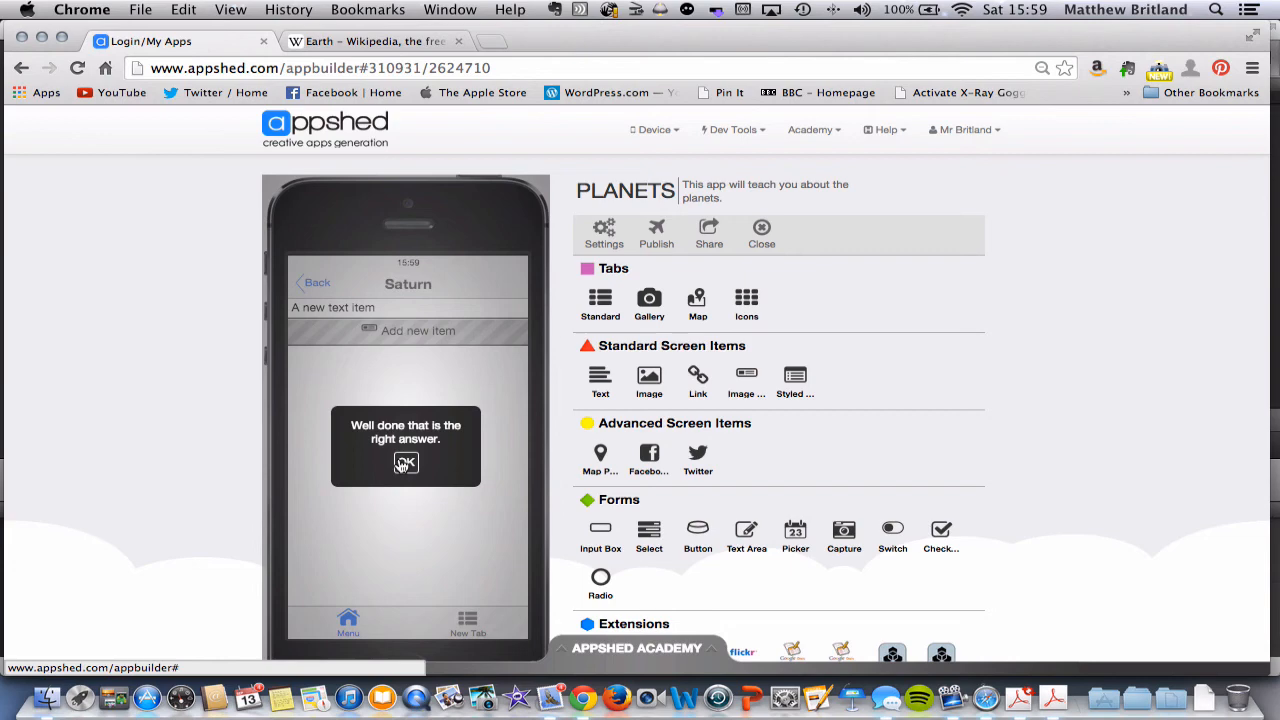
left_click(405, 462)
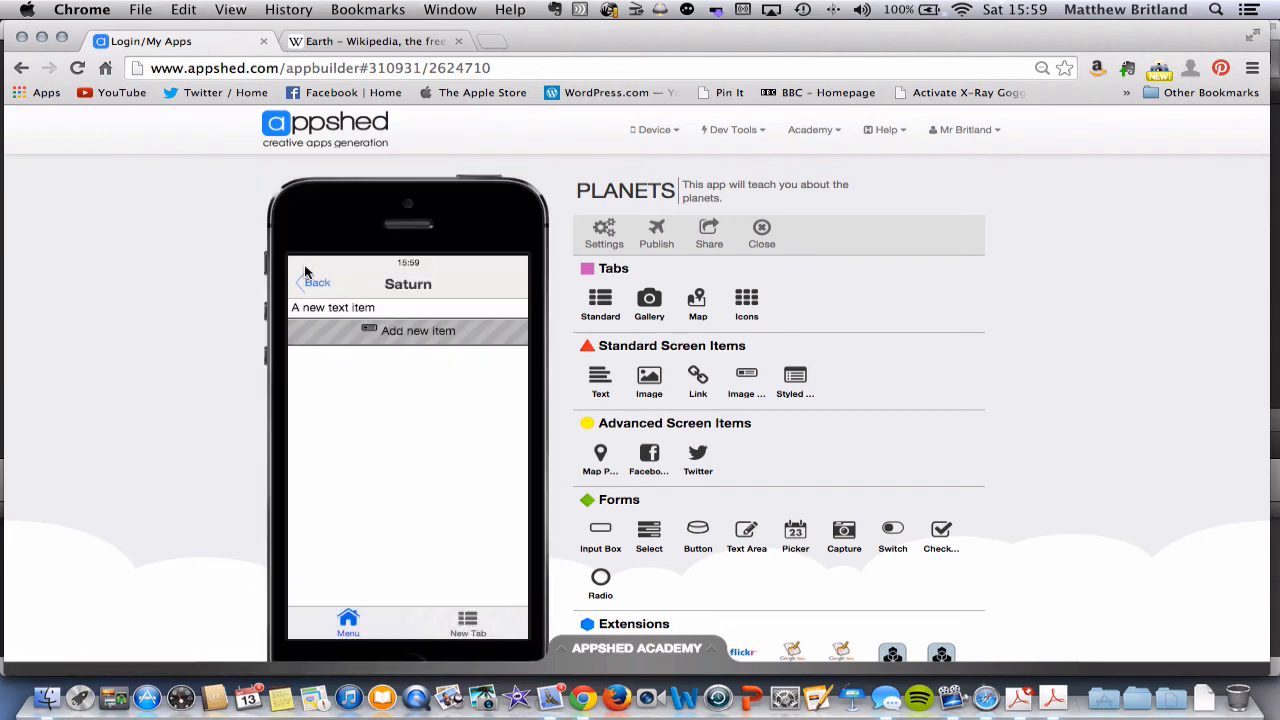
Step: Navigate Back to the menu, then Earth, then the Quiz screen
left_click(317, 283)
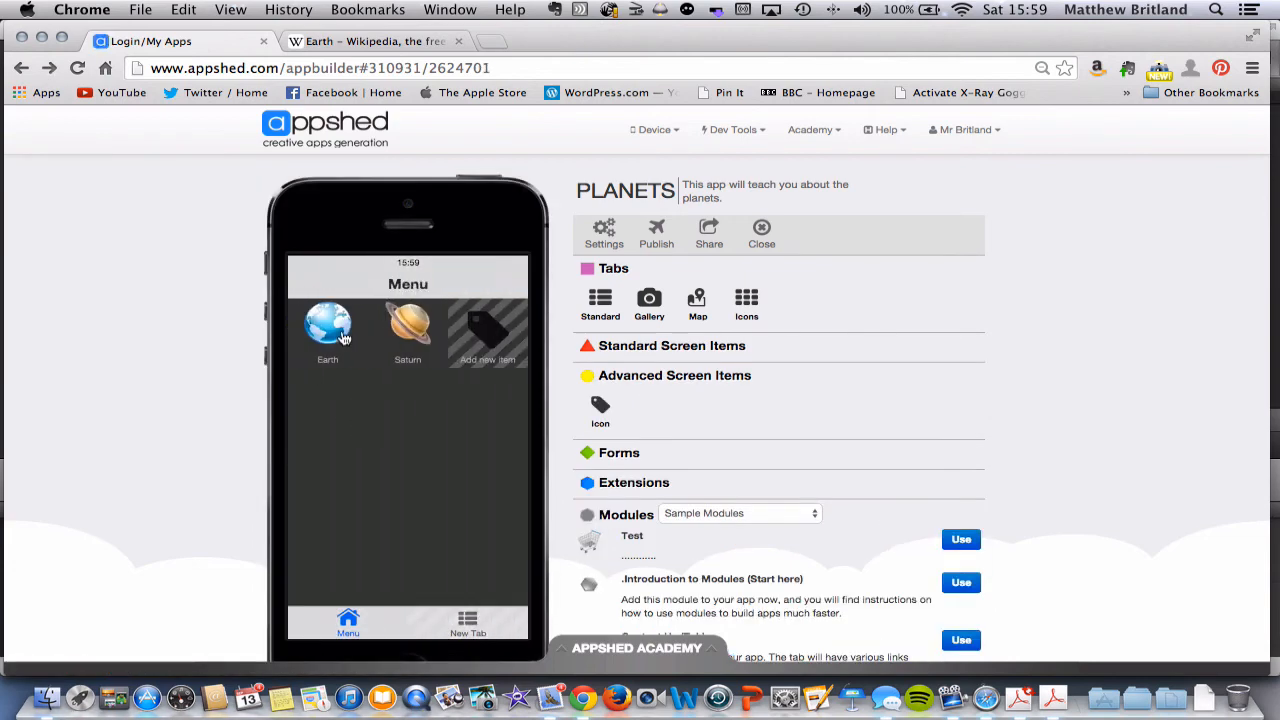
left_click(327, 325)
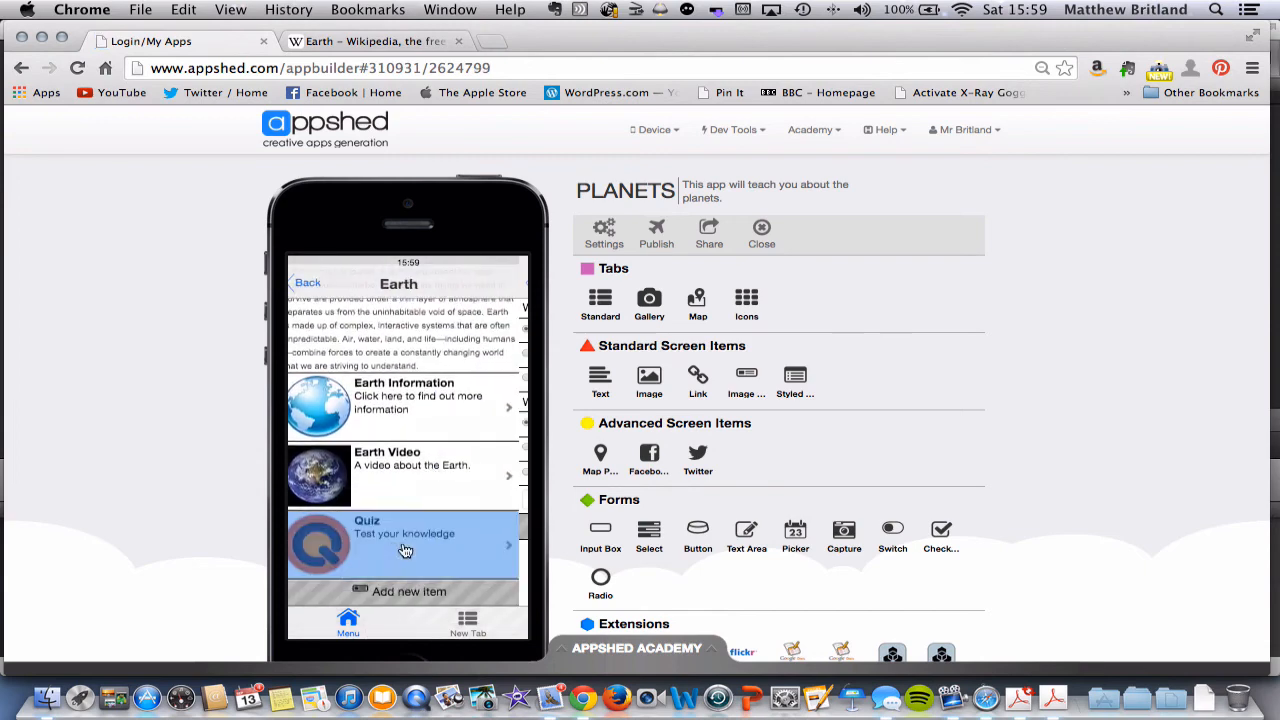
left_click(405, 543)
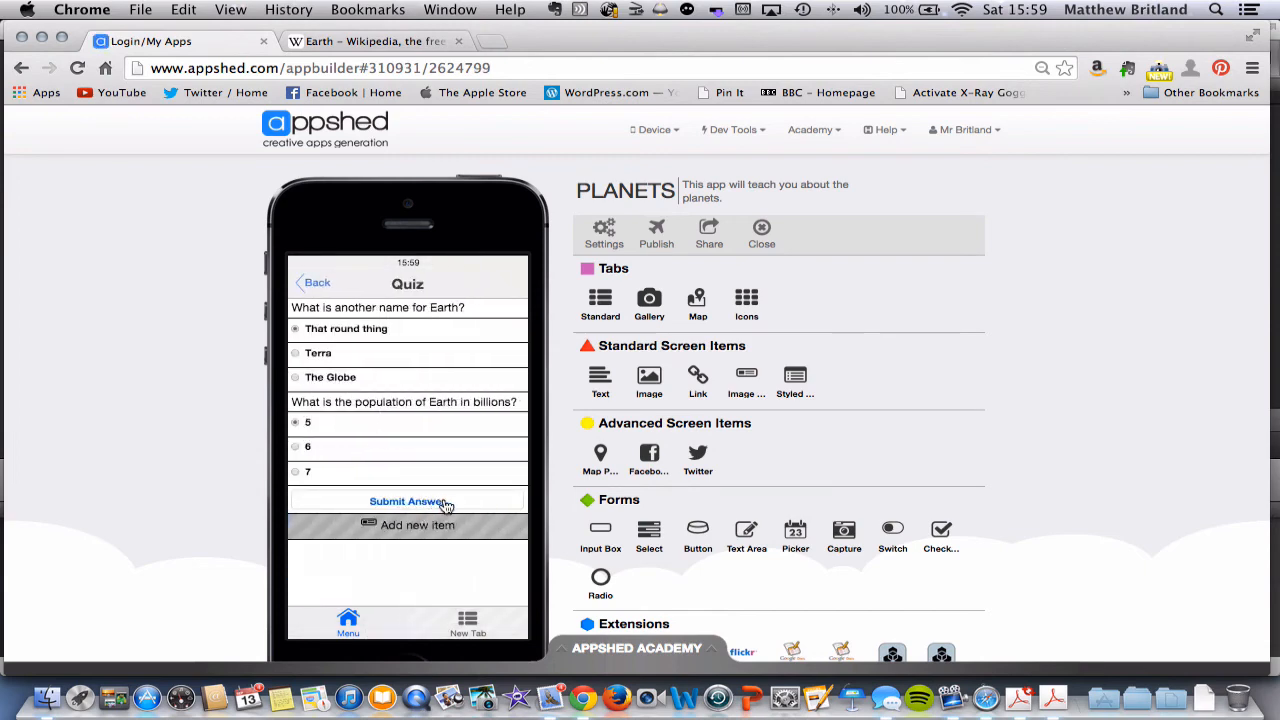
Step: Select Submit Answer in the preview and show its Blockly action settings
left_click(407, 501)
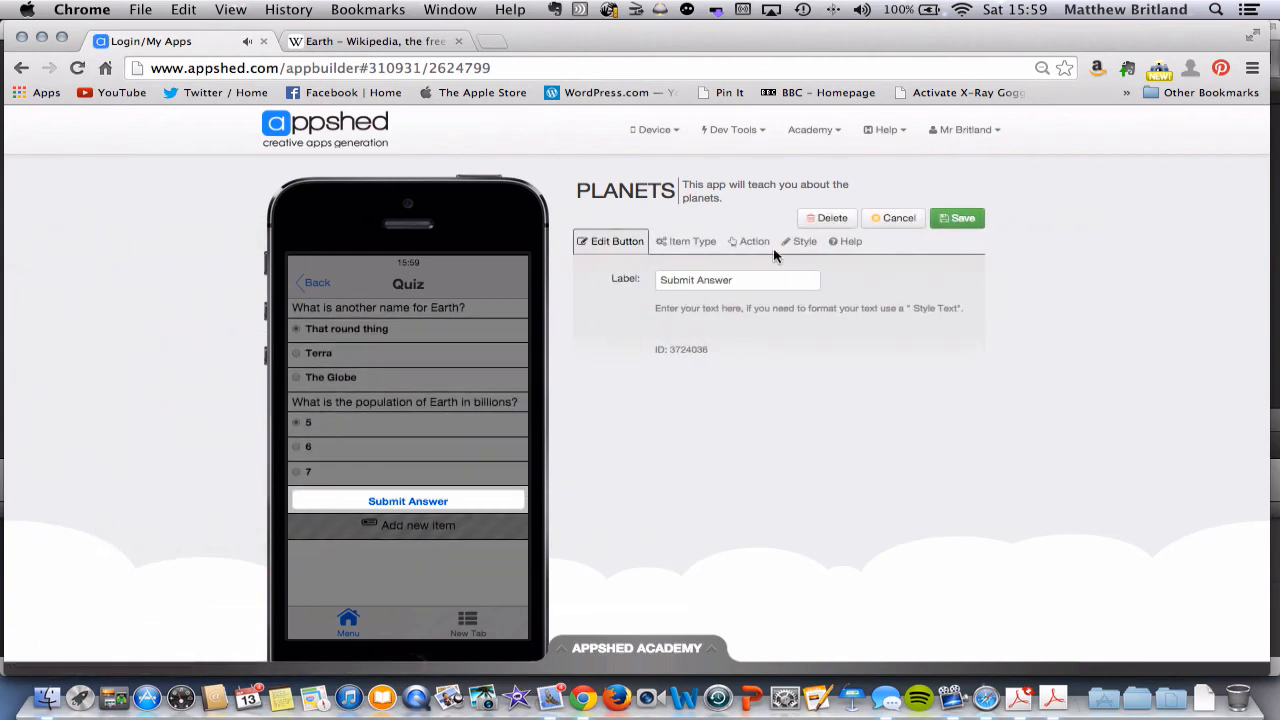
left_click(754, 241)
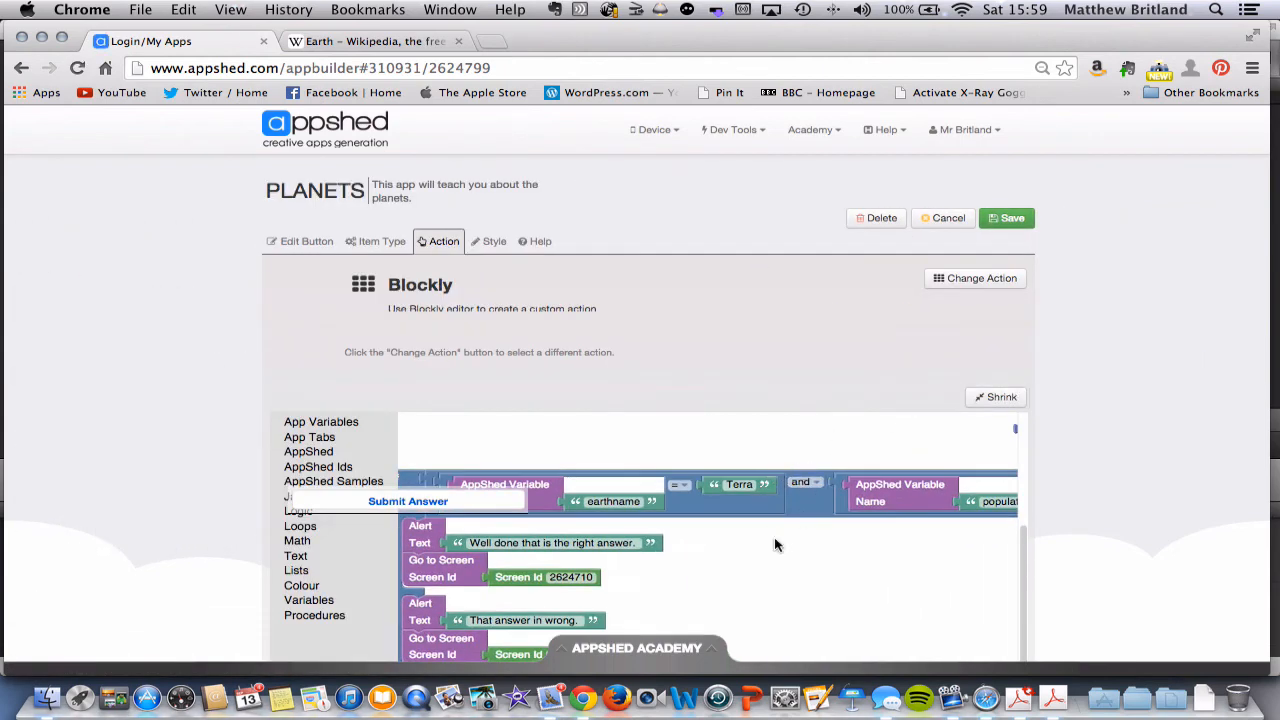
mouse_move(824, 508)
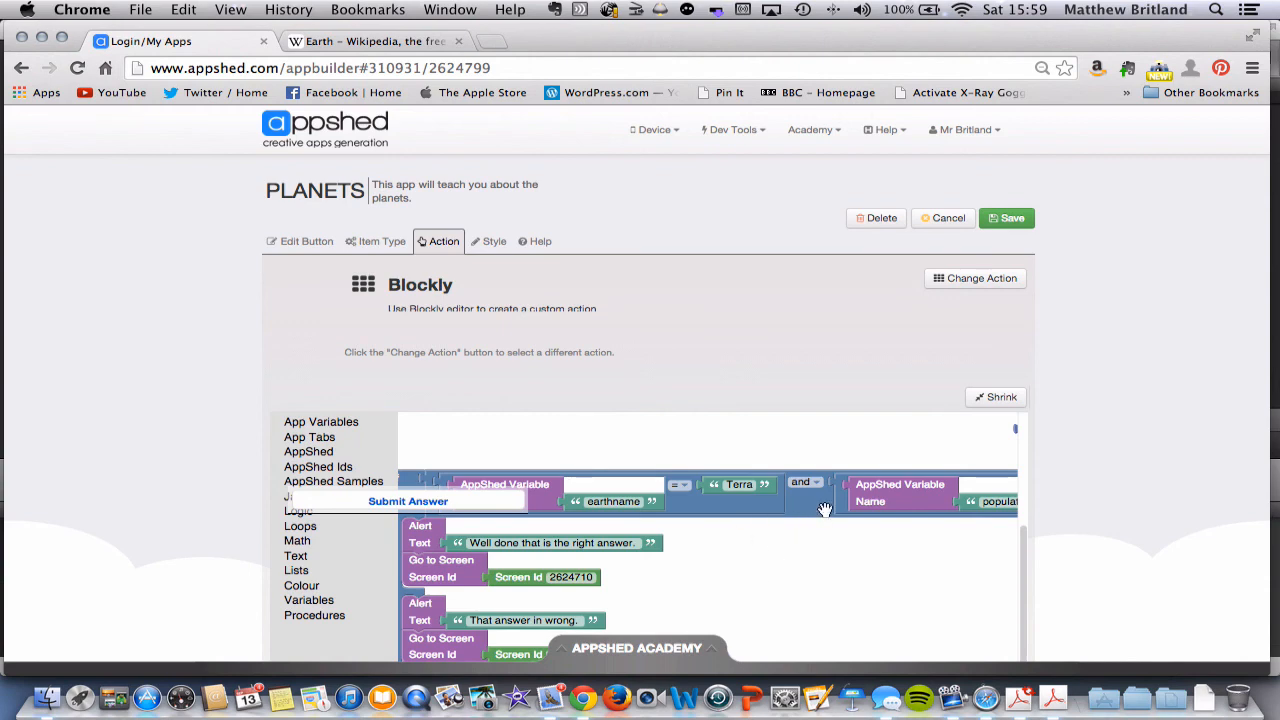
mouse_move(585, 473)
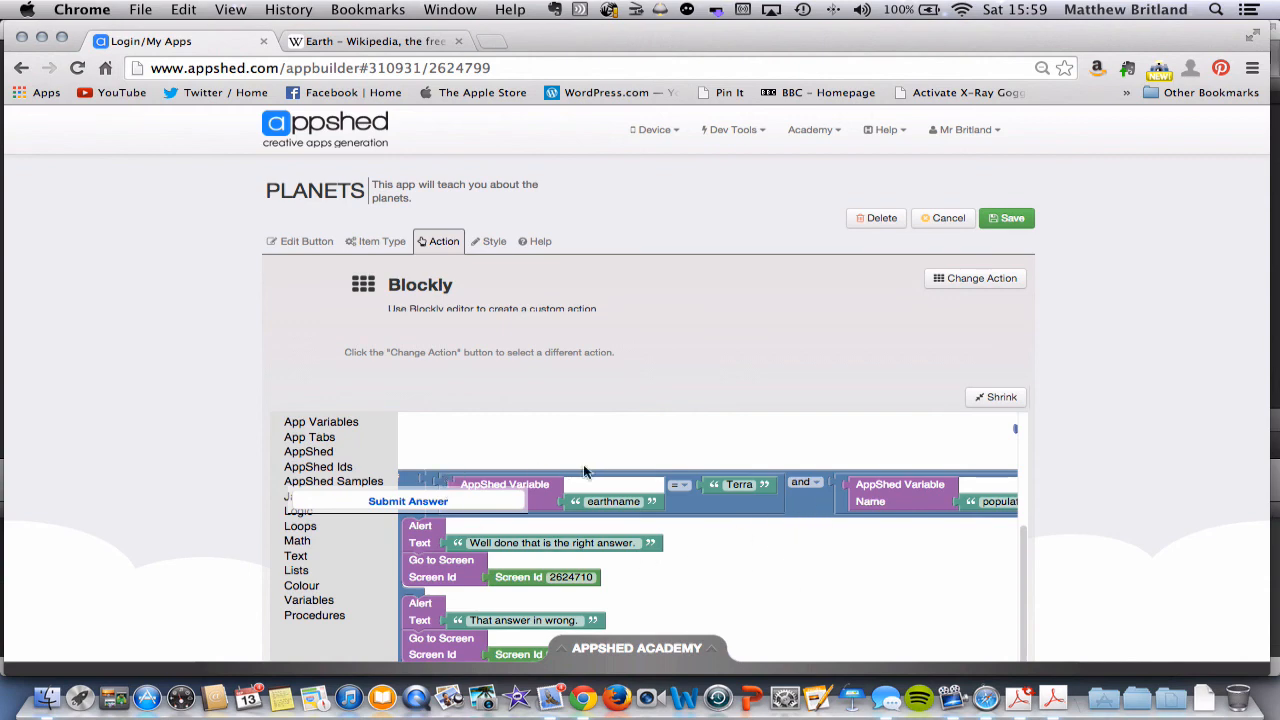
mouse_move(796, 466)
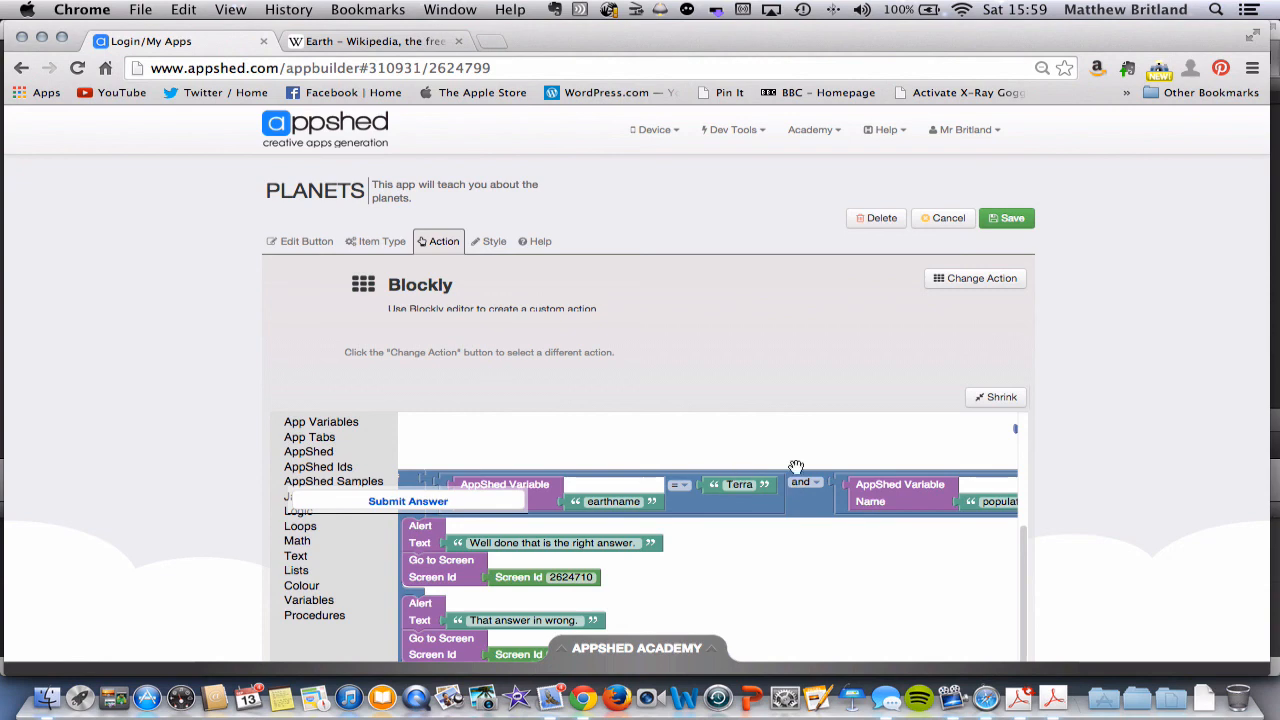